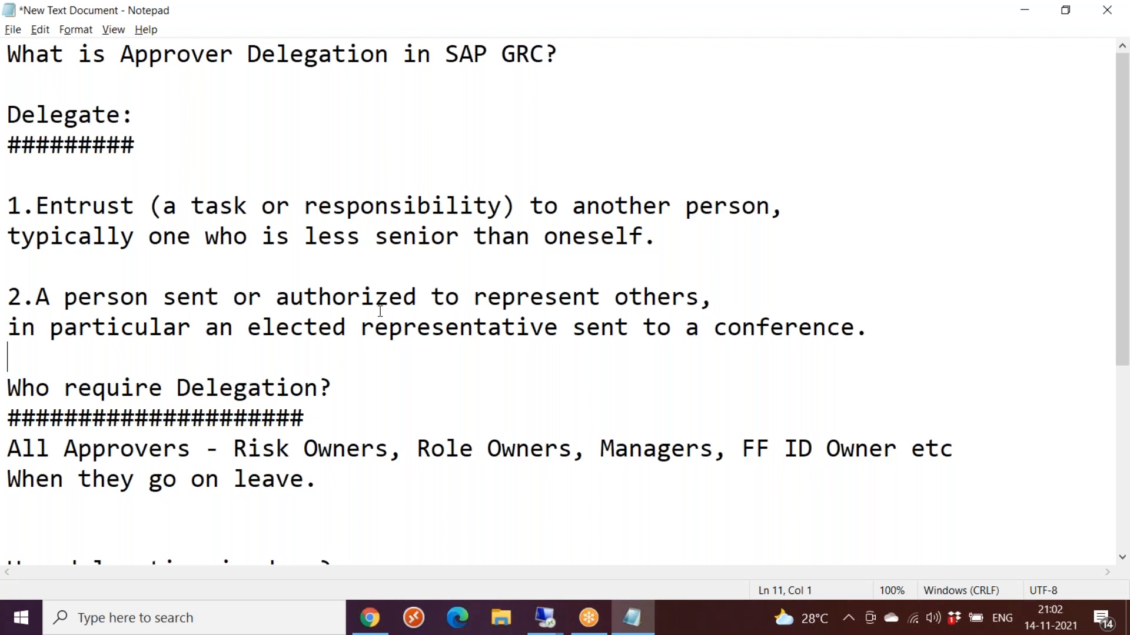
# Highlight and clear passages in the notes about delegating tasks to someone less senior
pyautogui.moveTo(7, 235); pyautogui.dragTo(656, 235)
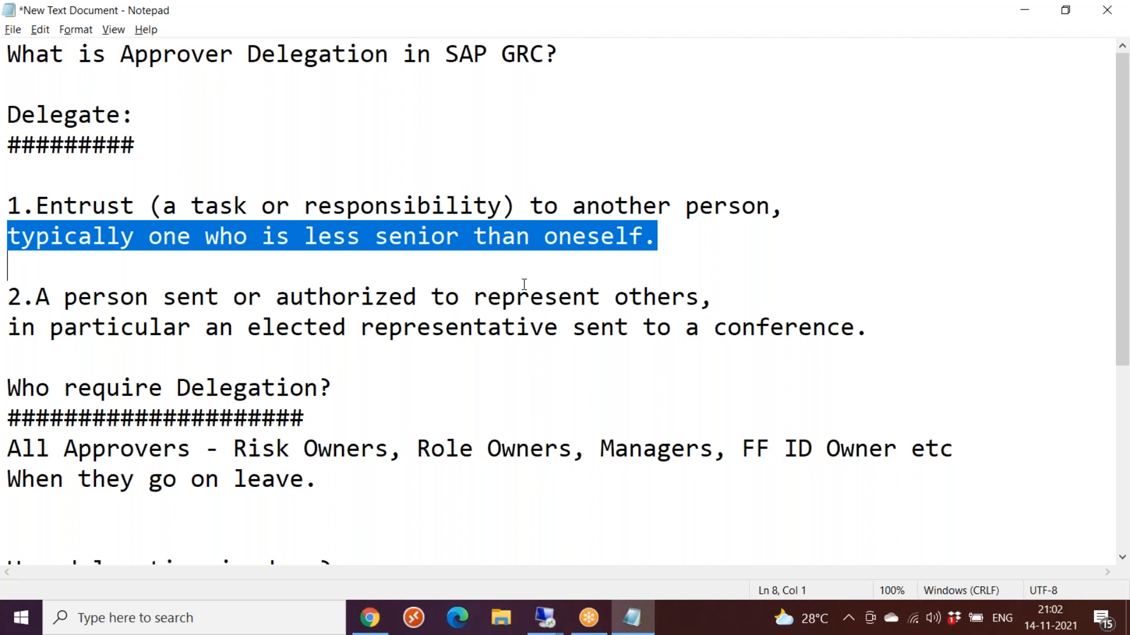
pyautogui.moveTo(164, 205); pyautogui.dragTo(515, 204)
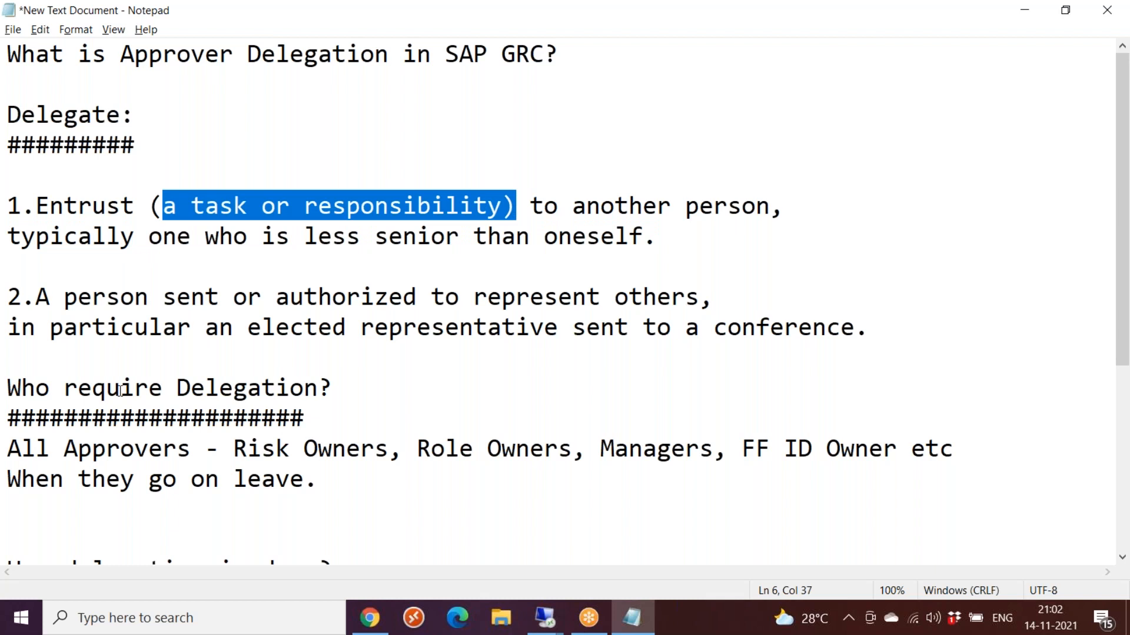
pyautogui.doubleClick(622, 448)
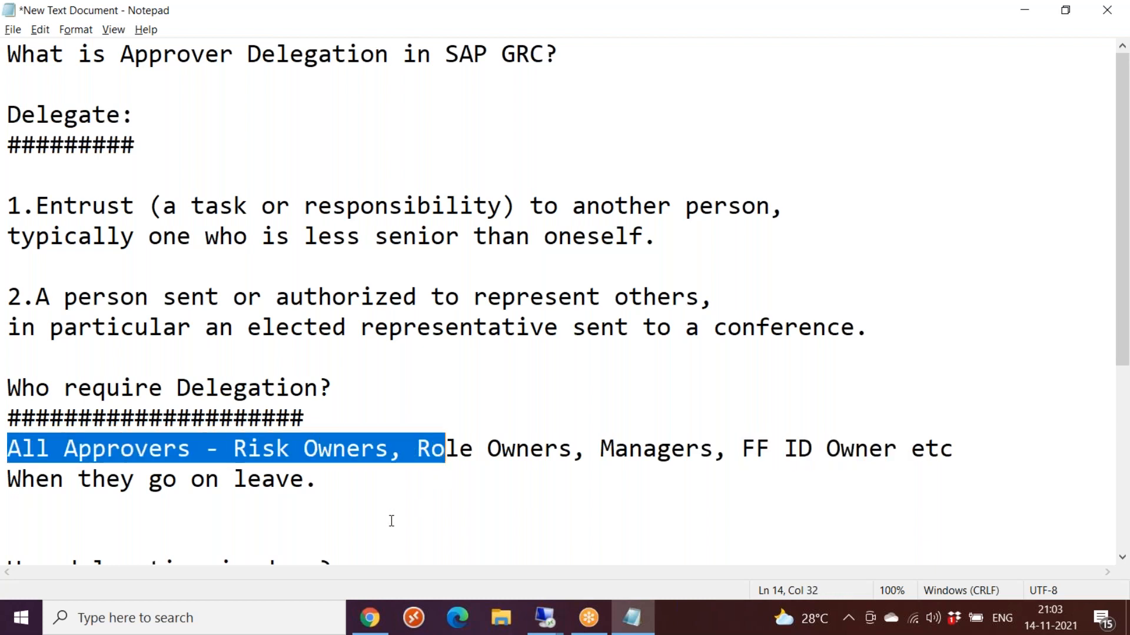
pyautogui.click(163, 479)
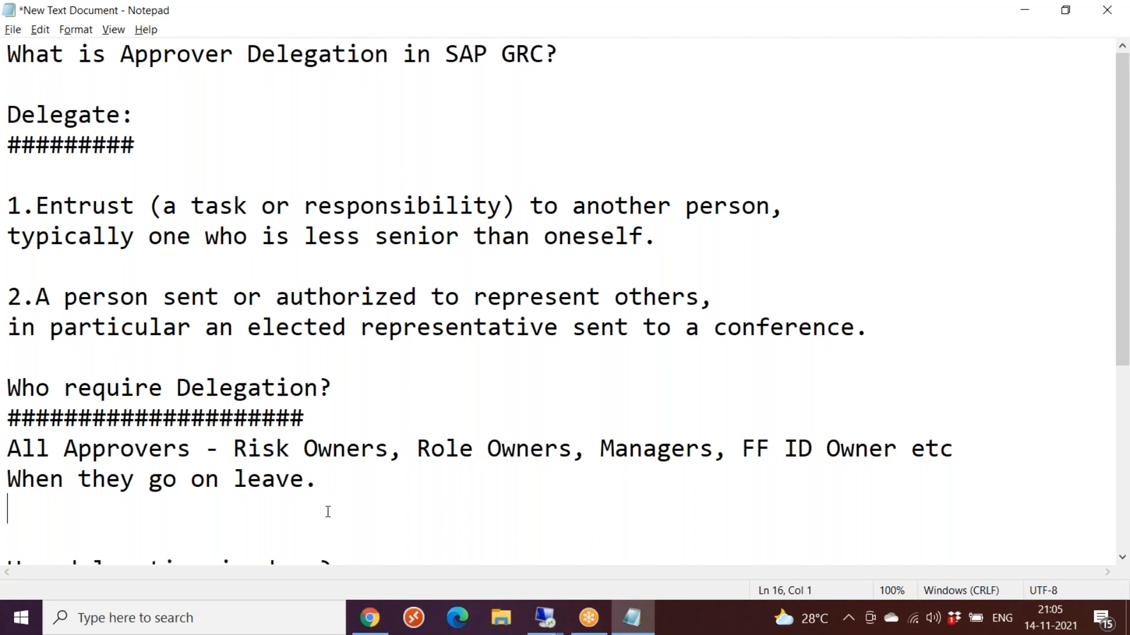
pyautogui.moveTo(7, 448); pyautogui.dragTo(316, 479)
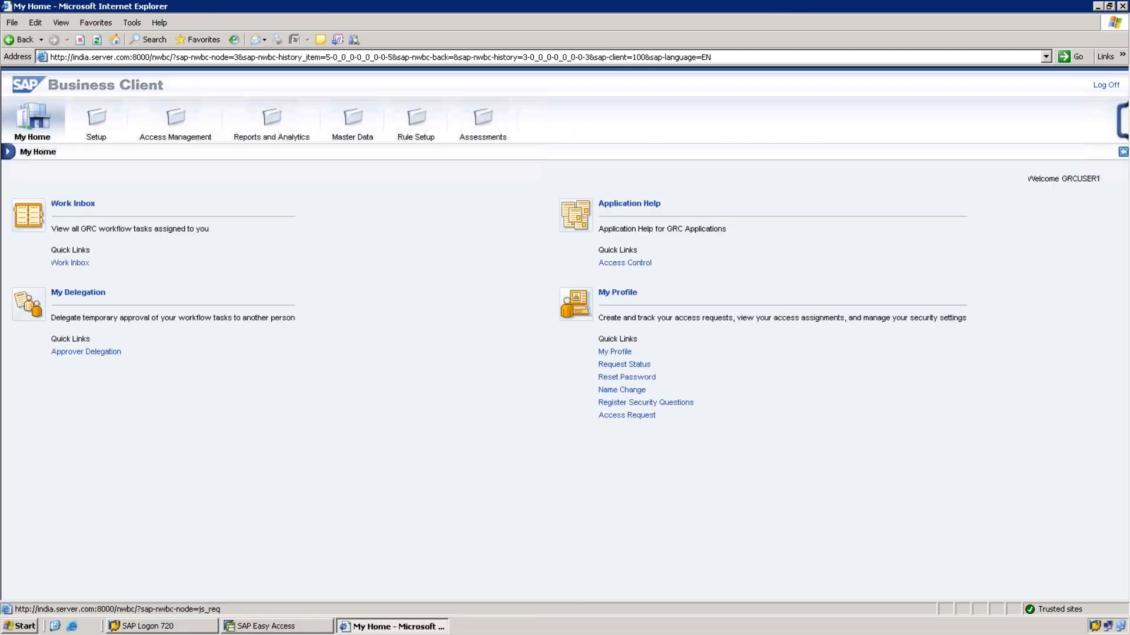
# From My Home's Approver Delegation list, start a new approver delegation for GRCUSER1
pyautogui.click(69, 263)
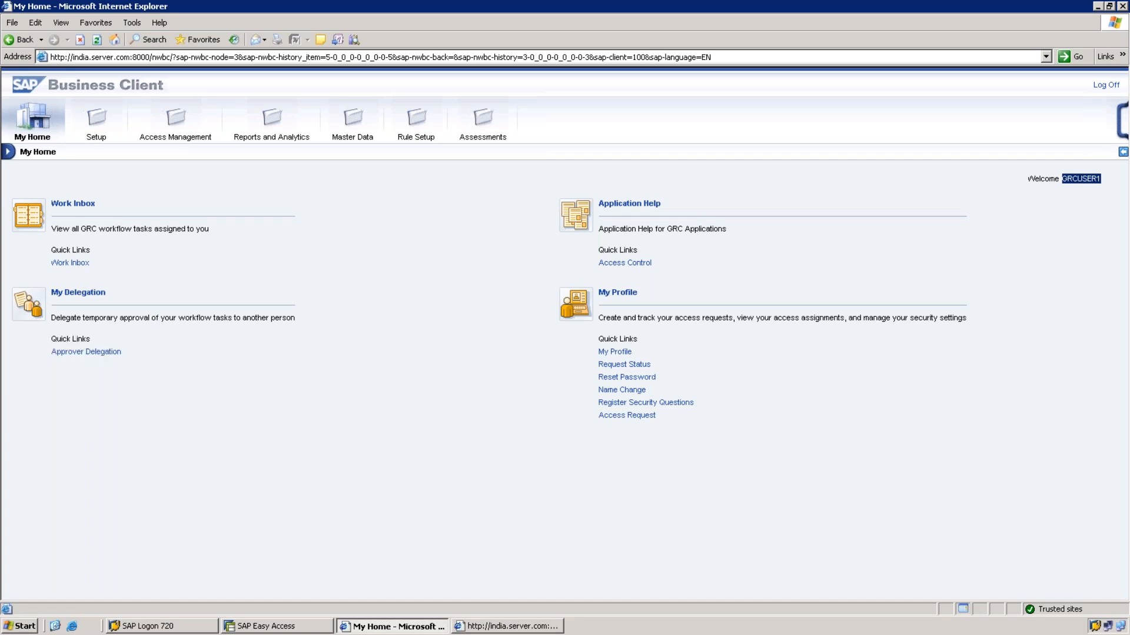
pyautogui.click(84, 352)
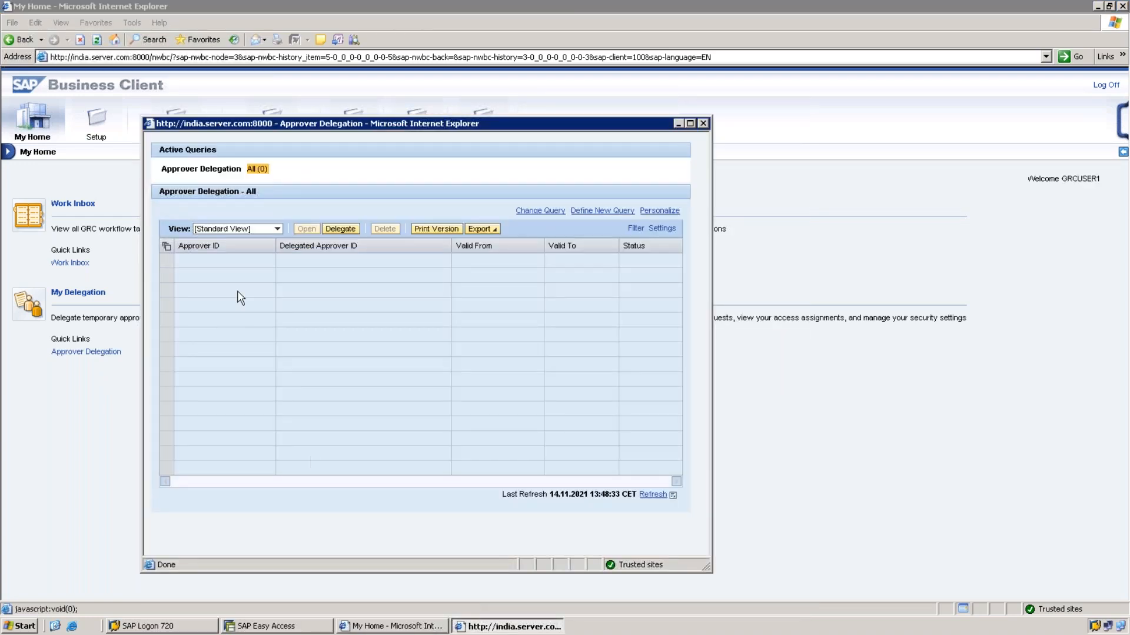
pyautogui.click(339, 228)
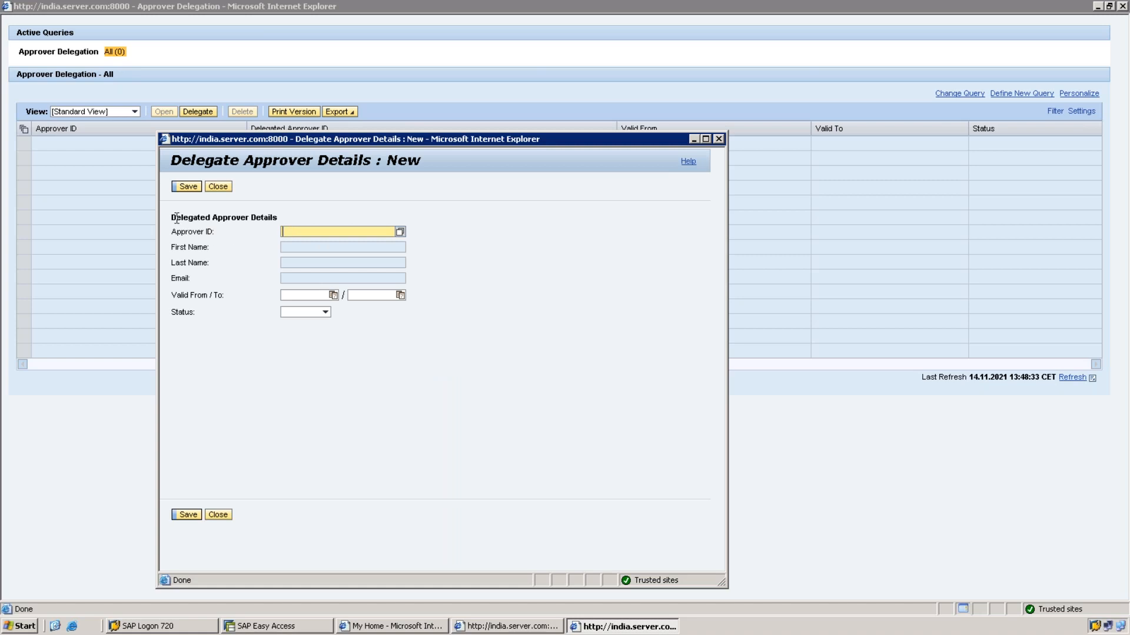
# Delegate approvals to GRCUSER2, valid 15.11.2021 to 19.11.2021, and set its status
pyautogui.click(400, 232)
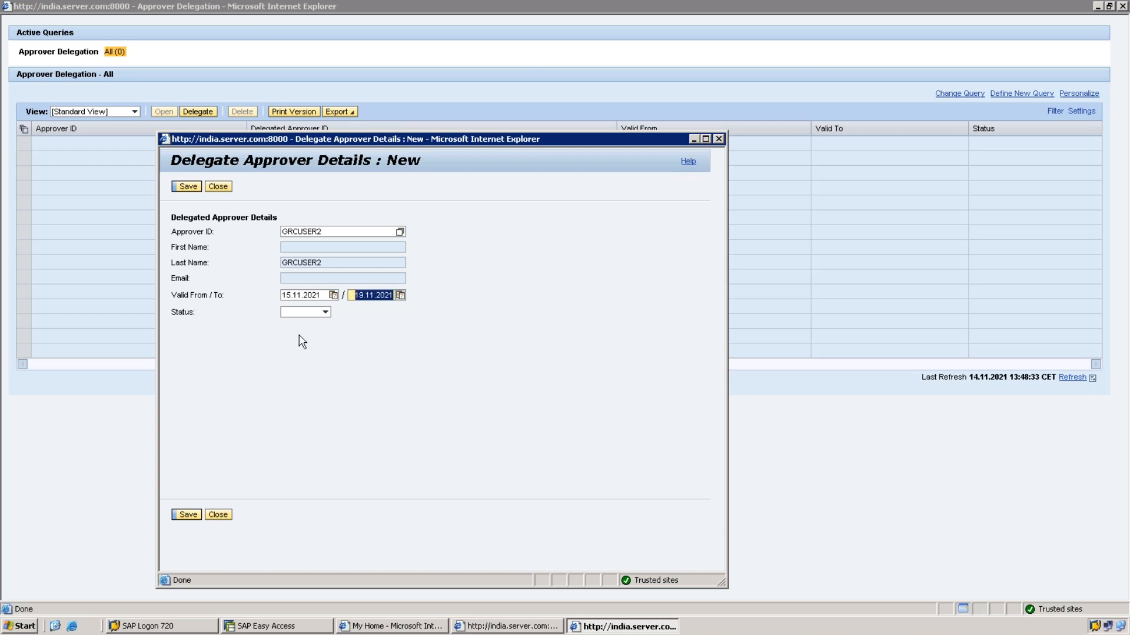
pyautogui.click(219, 186)
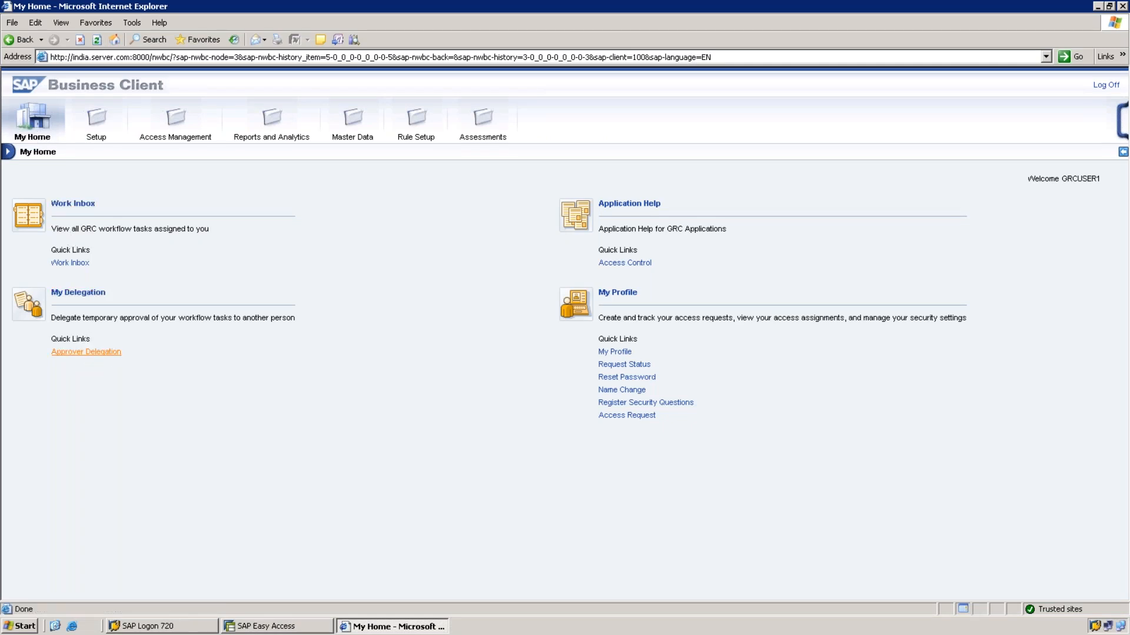
# Go to the access management area to reach the Admin Delegation list
pyautogui.click(86, 354)
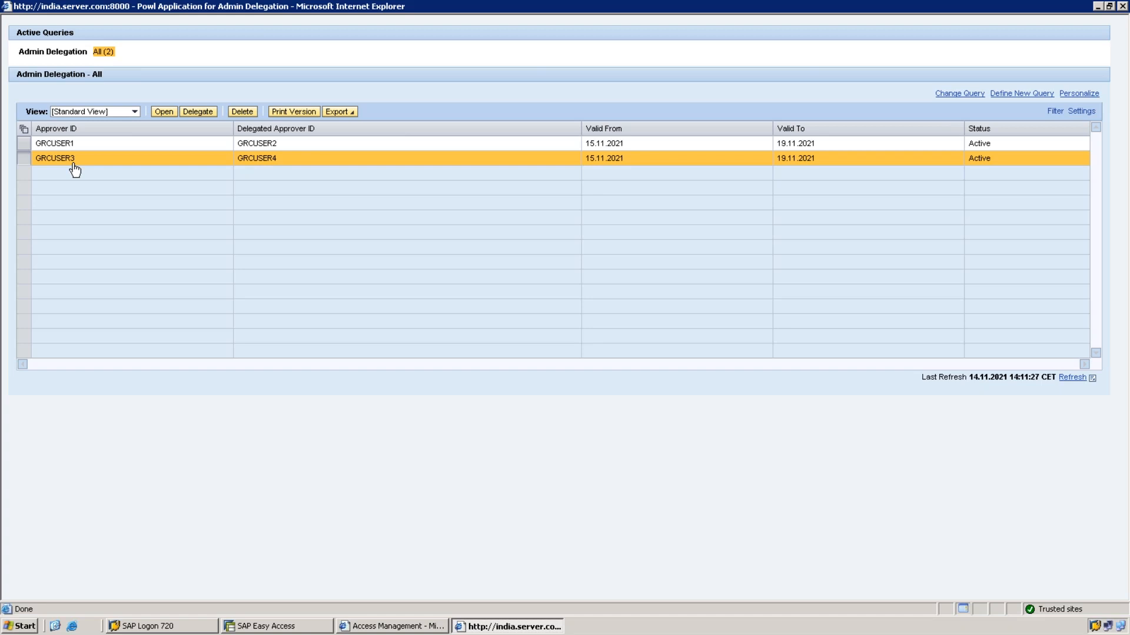